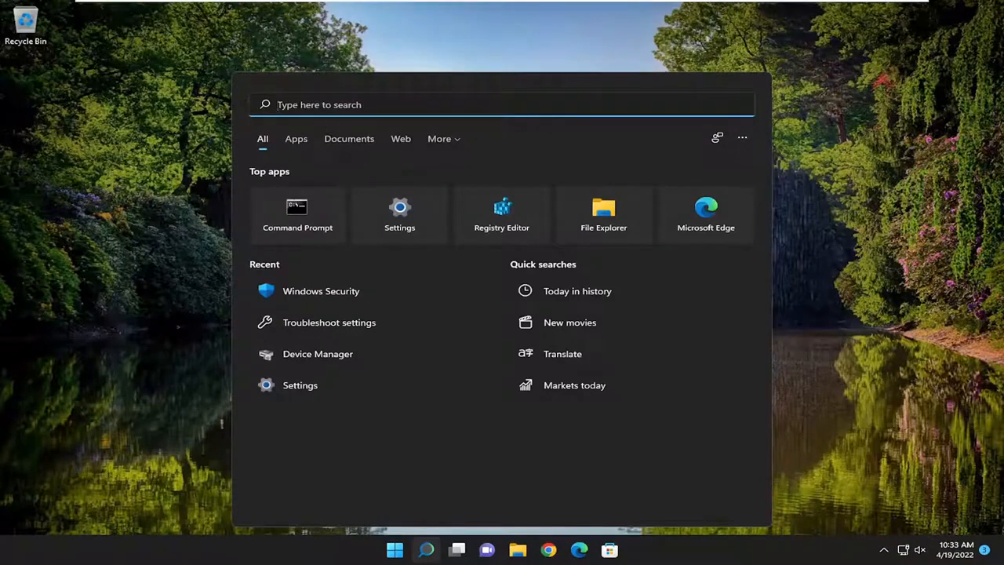
# Search for cmd and launch Command Prompt as administrator, approving the UAC prompt.
pyautogui.write('cmd')
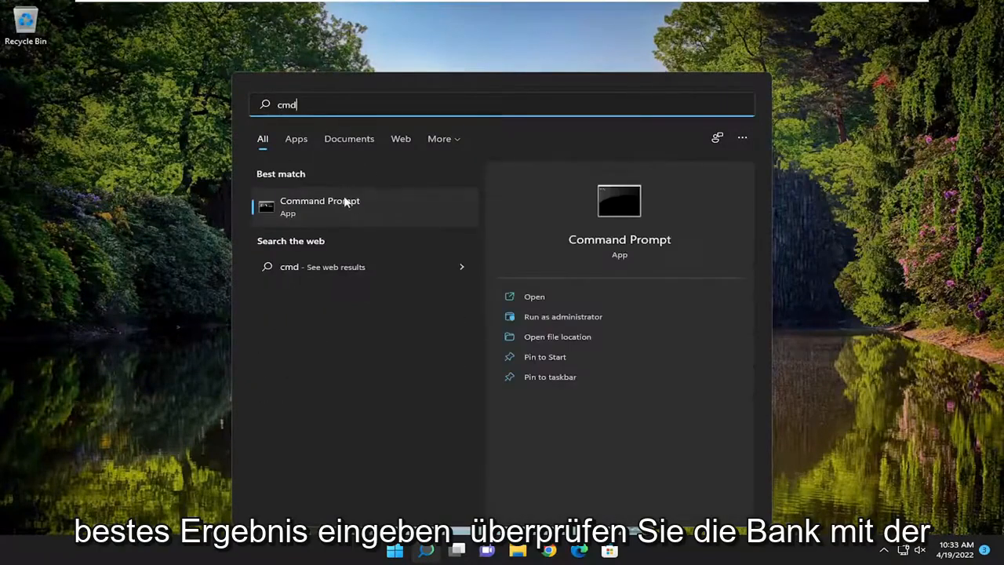
pyautogui.rightClick(319, 206)
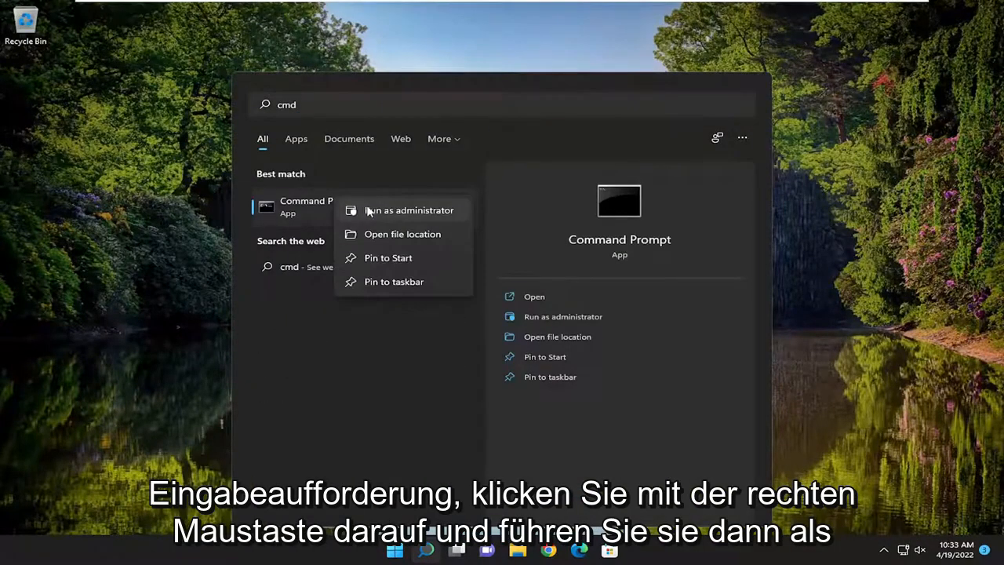
pyautogui.click(408, 209)
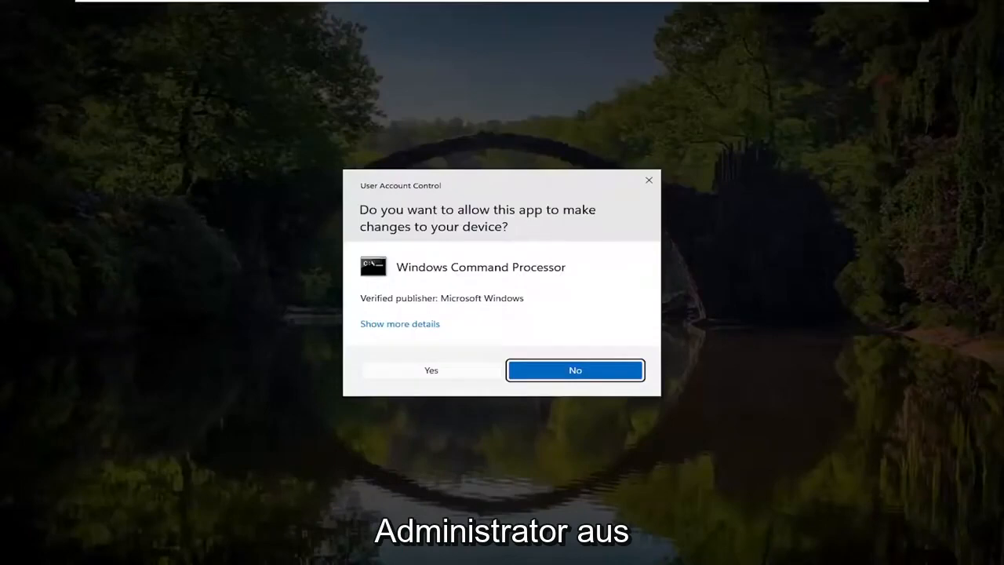
pyautogui.click(575, 370)
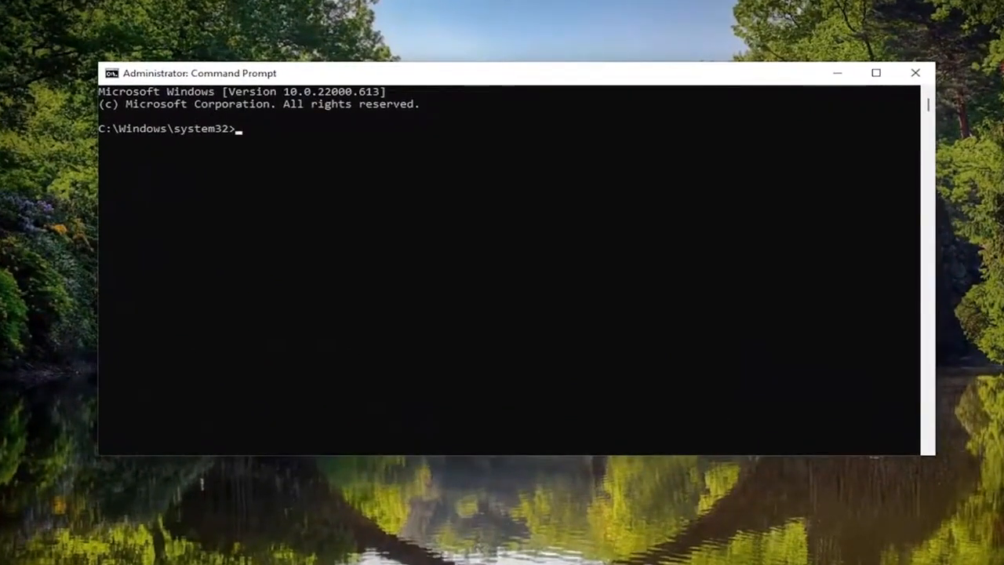
# Run sfc /scannow at the elevated prompt to scan and repair system files.
pyautogui.write('sfc')
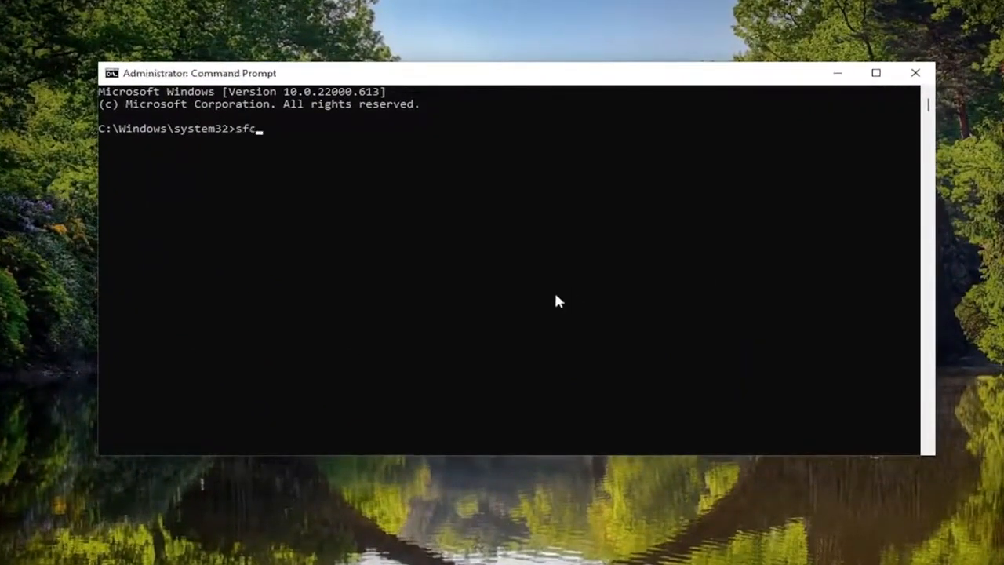
pyautogui.write('/scann')
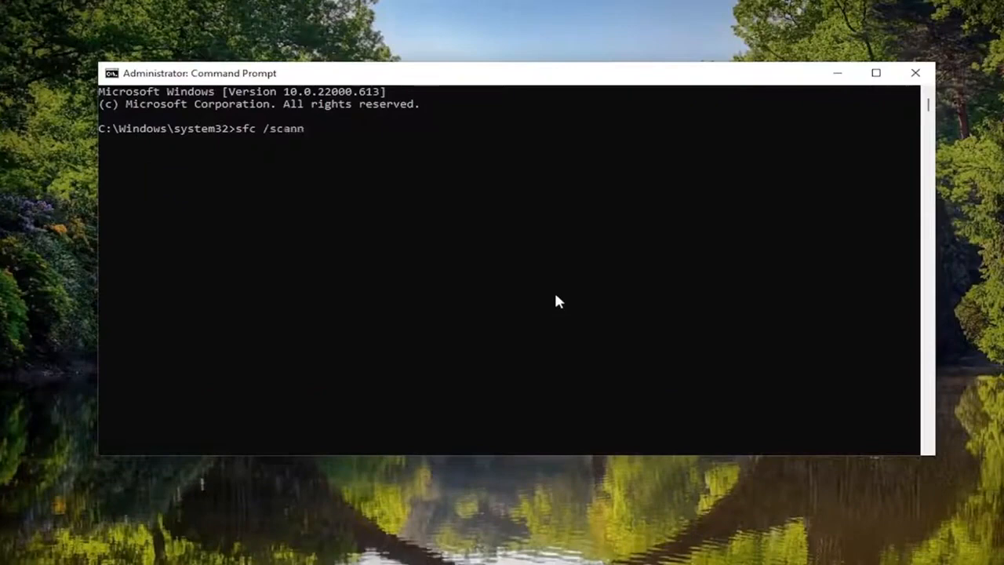
pyautogui.write('ow')
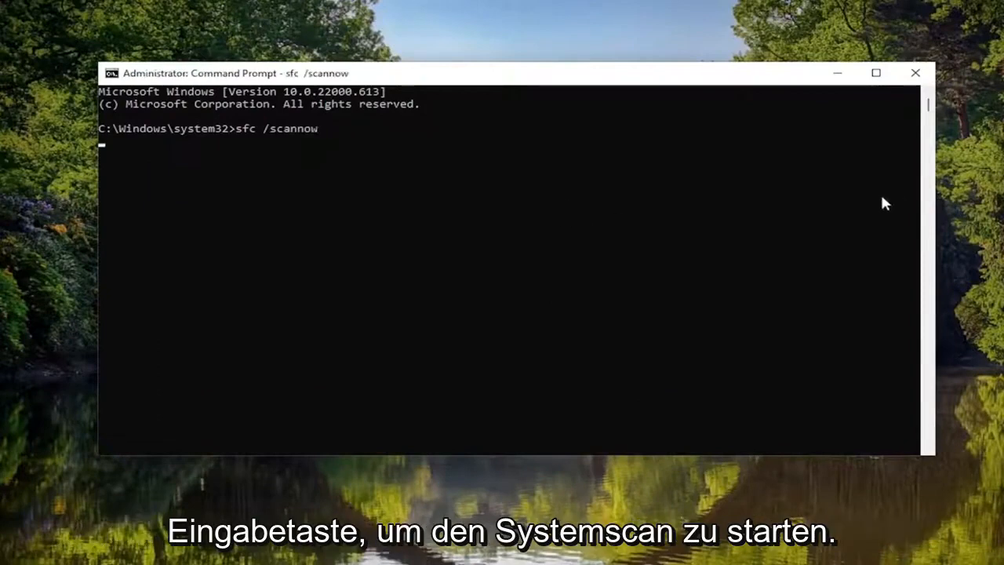
pyautogui.press('enter')
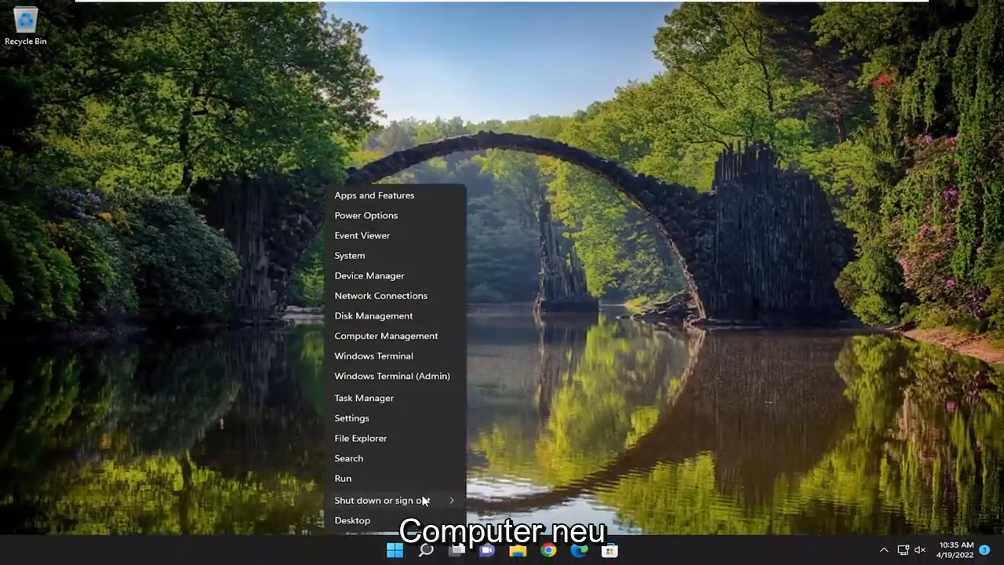
# Restart Windows from the Shut down or sign out menu, returning to the welcome screen.
pyautogui.click(381, 500)
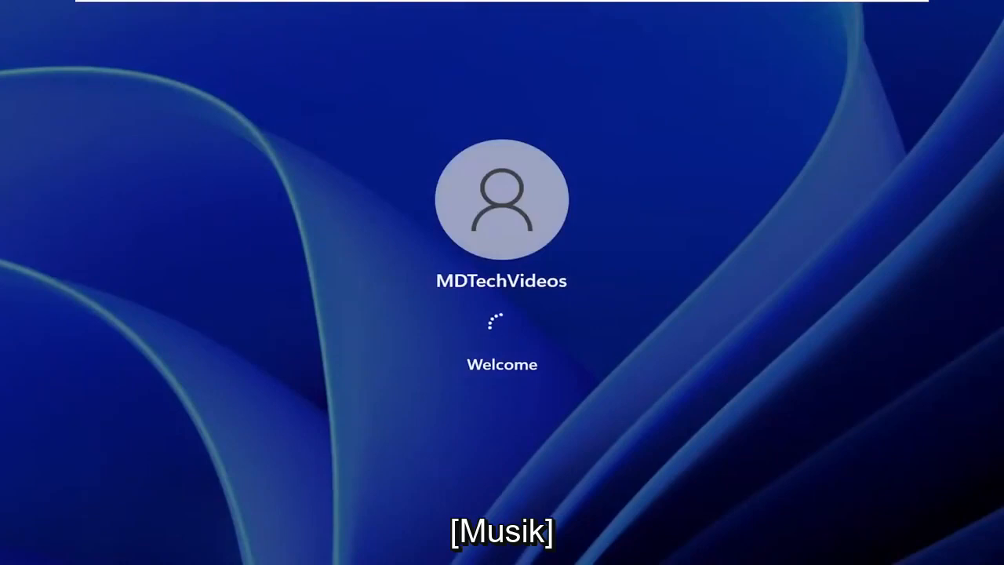